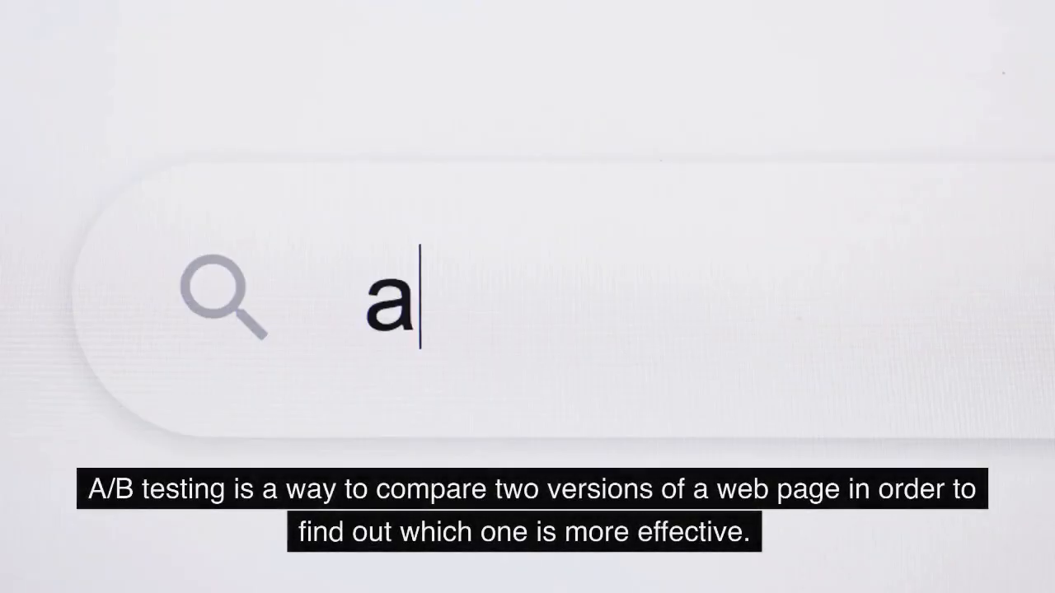
{"action": "type", "text": "mazon"}
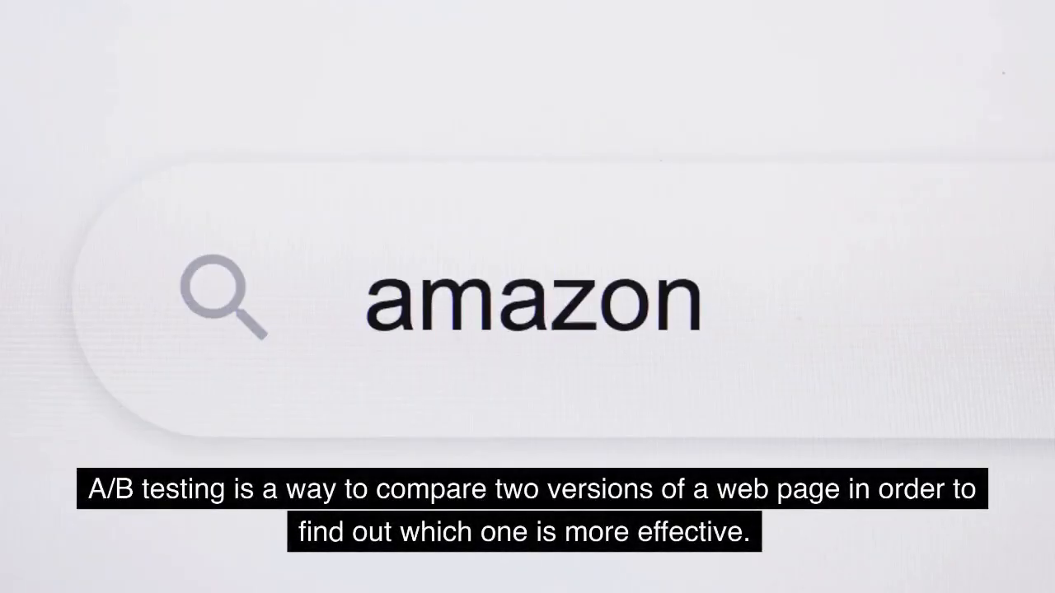